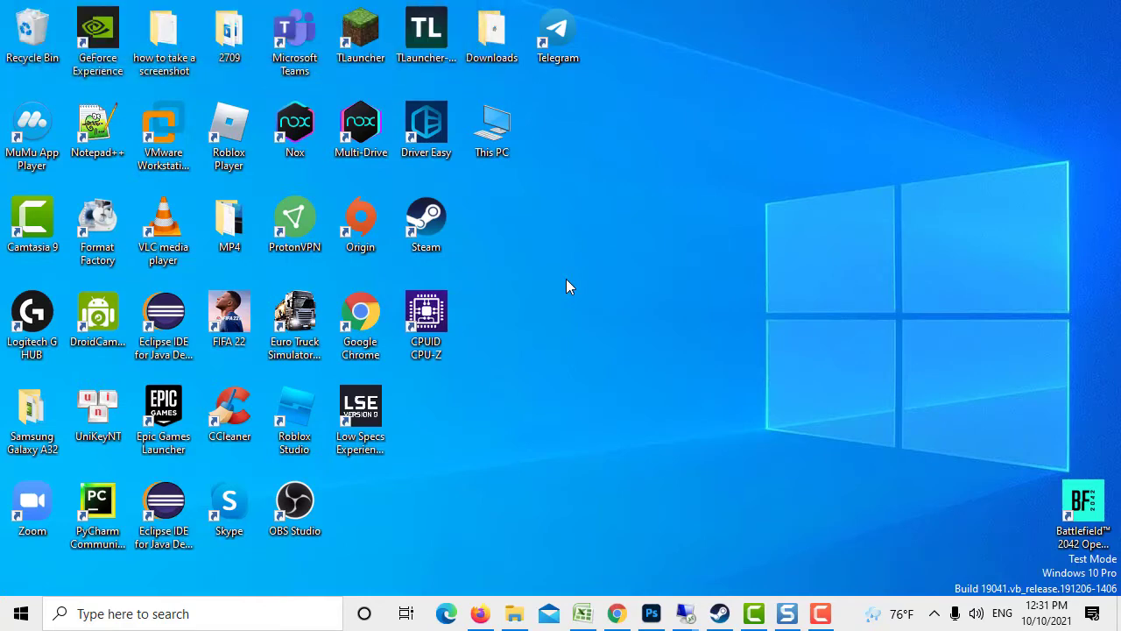
Reach Update & Security in Windows Settings from the Start menu
click(21, 614)
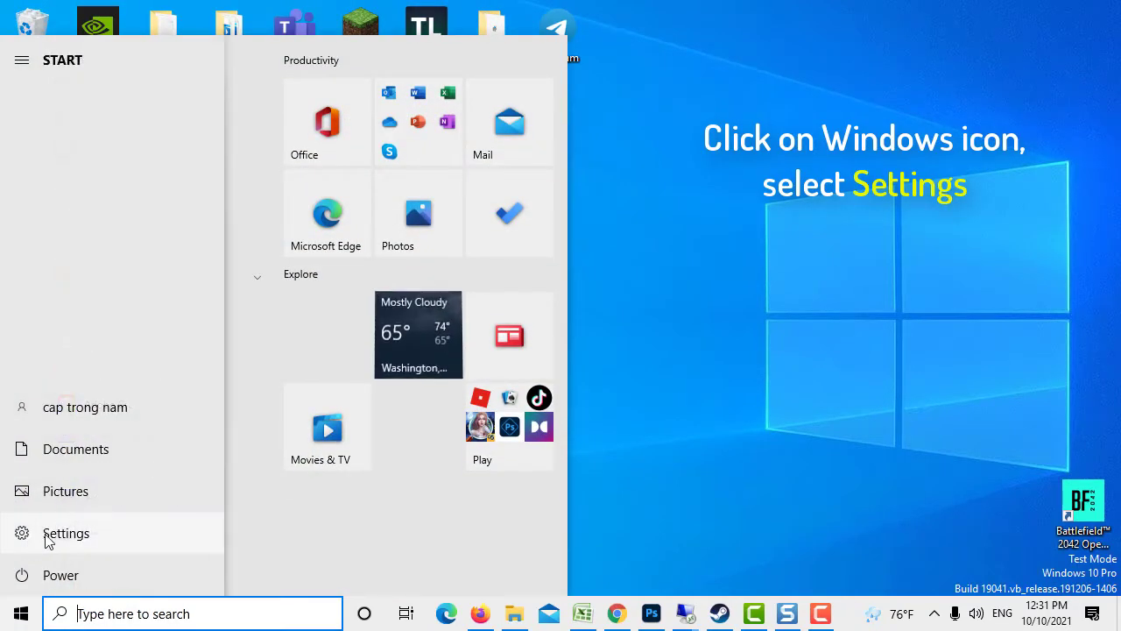
click(66, 532)
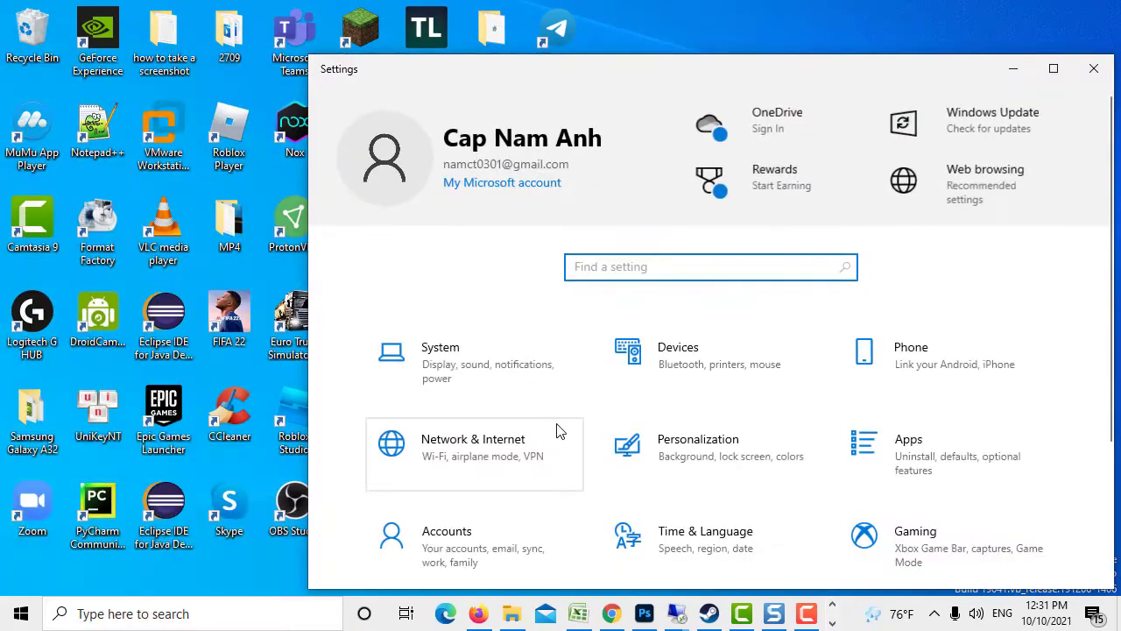
scroll(down, 3)
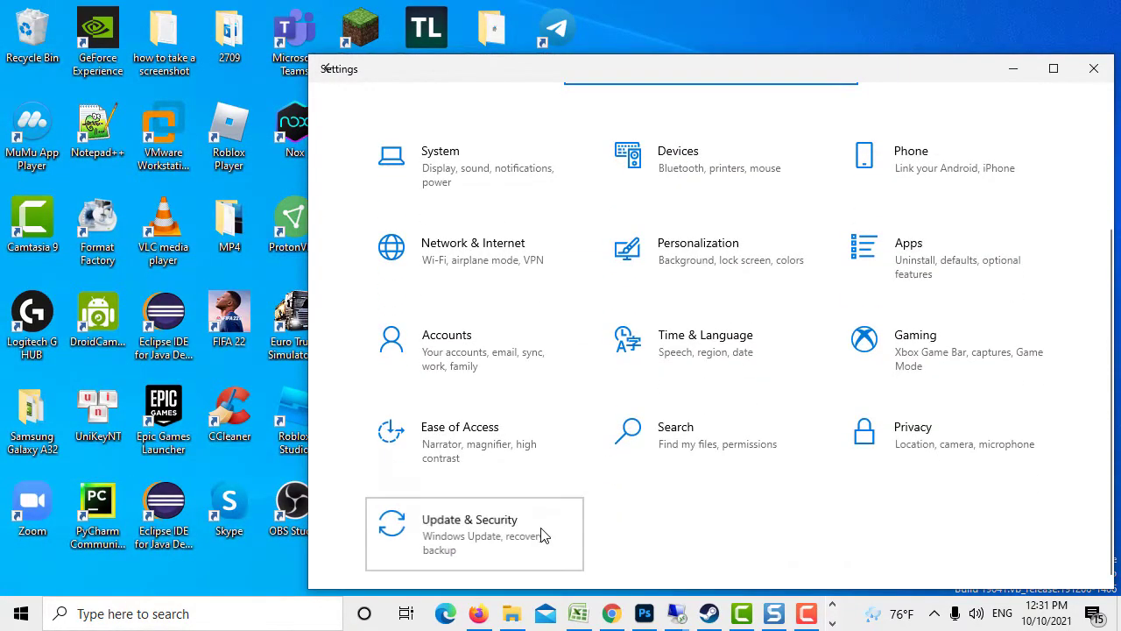
click(470, 533)
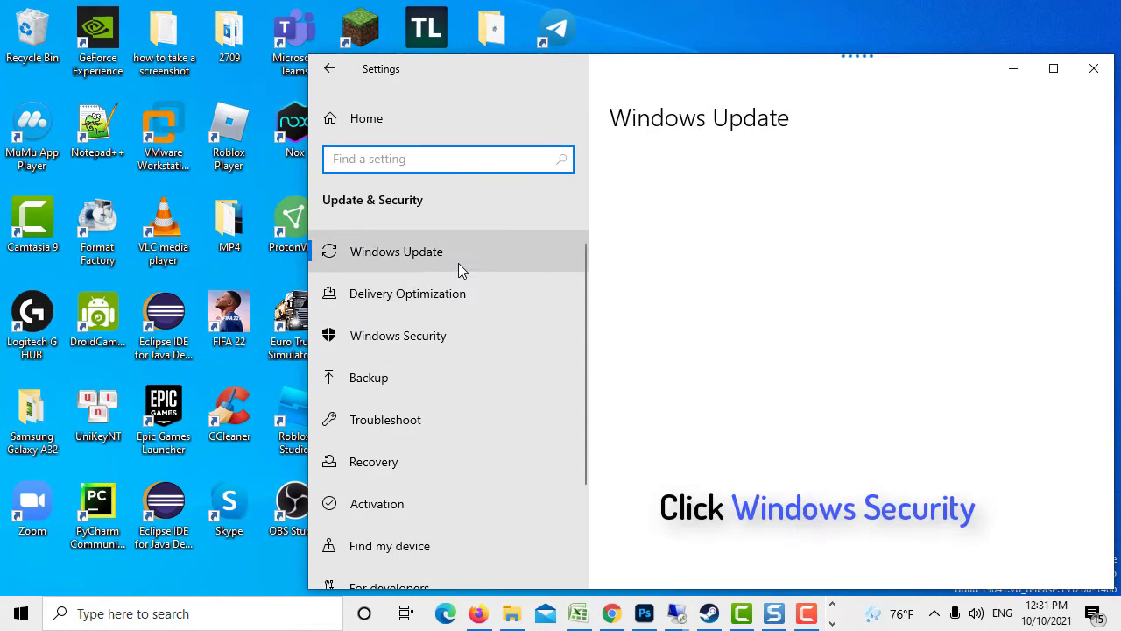
Go to the Windows Security page and launch Virus & threat protection
click(396, 337)
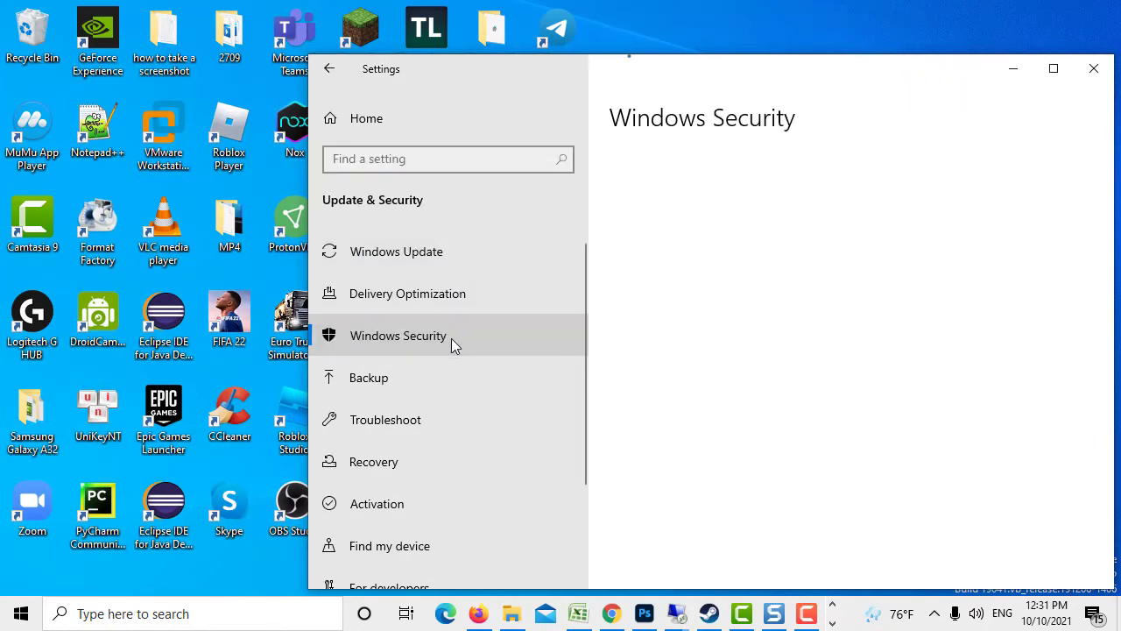
click(396, 337)
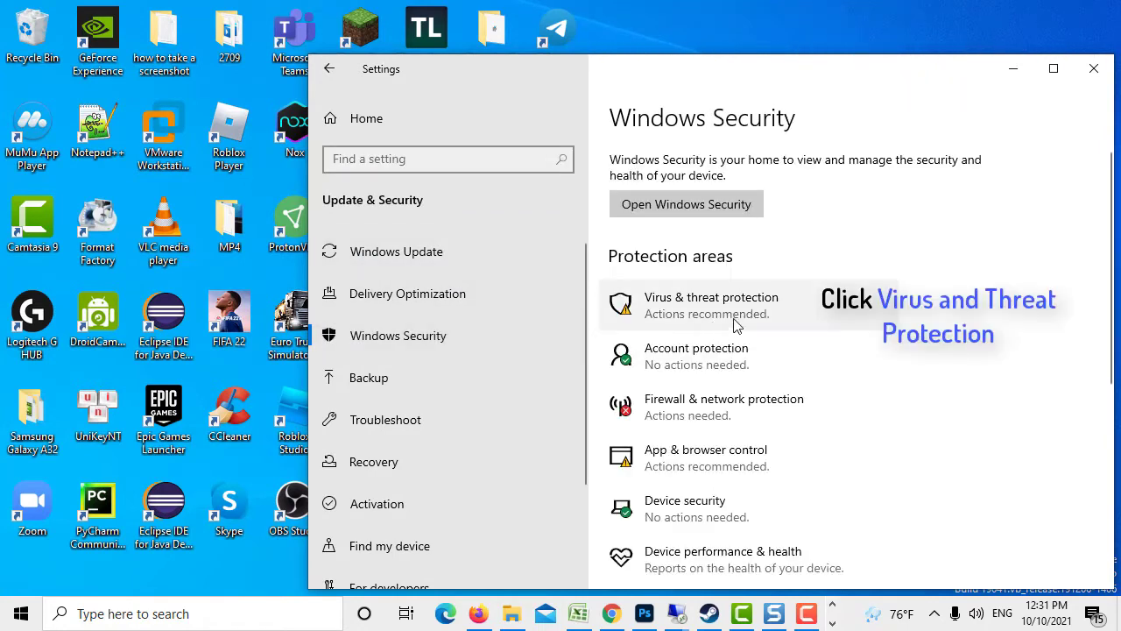
click(712, 305)
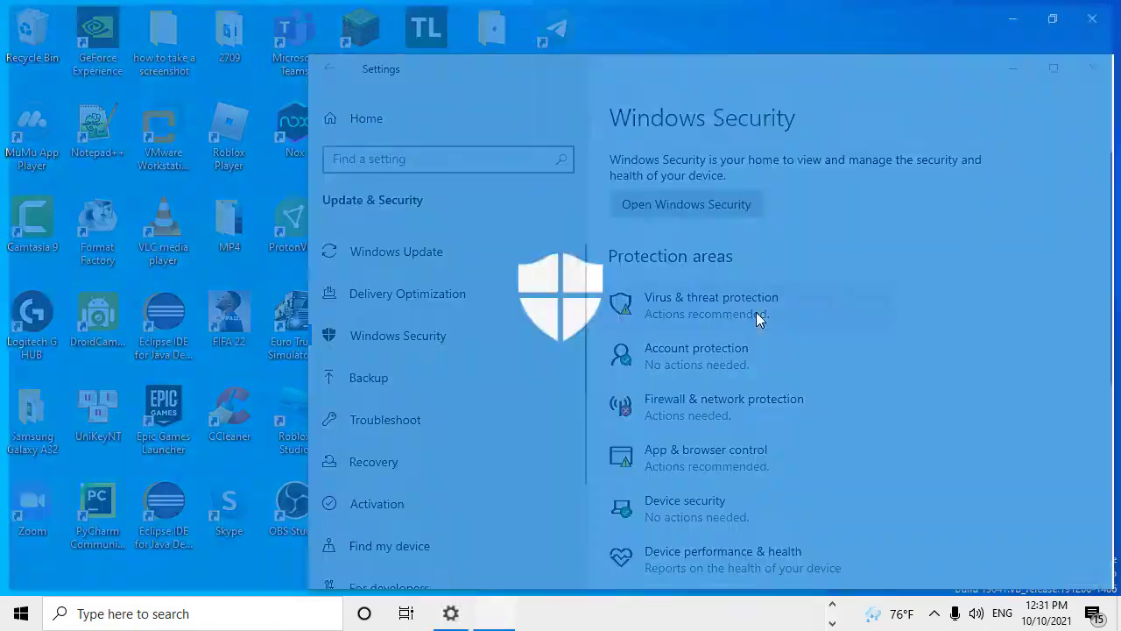
Choose Full scan under Scan options and start it with Scan now
click(712, 297)
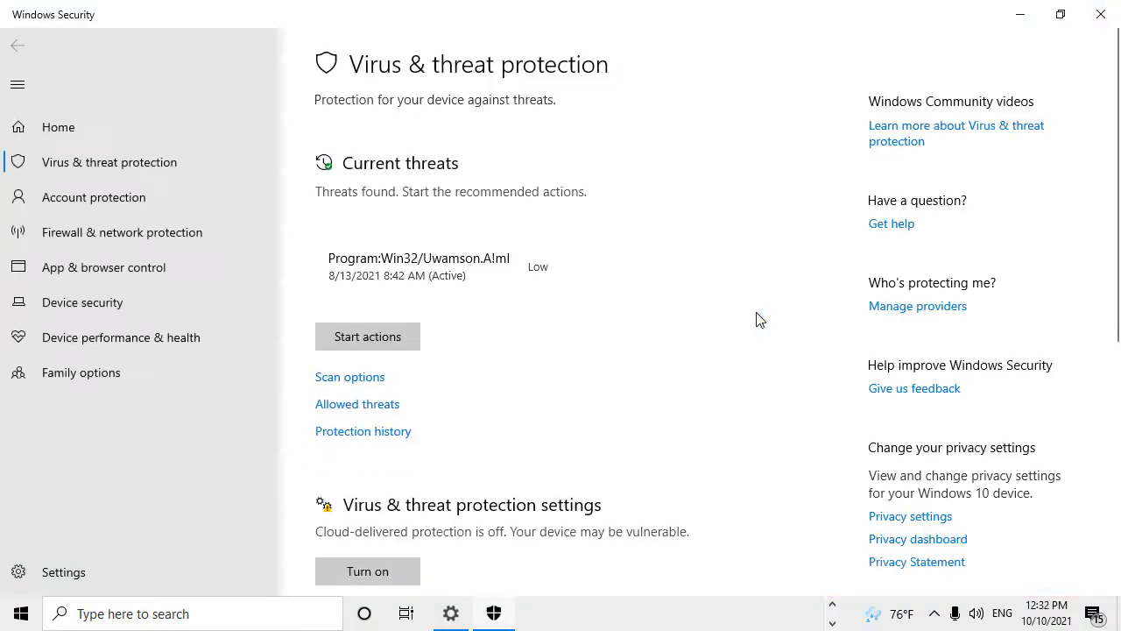
mouse_move(358, 387)
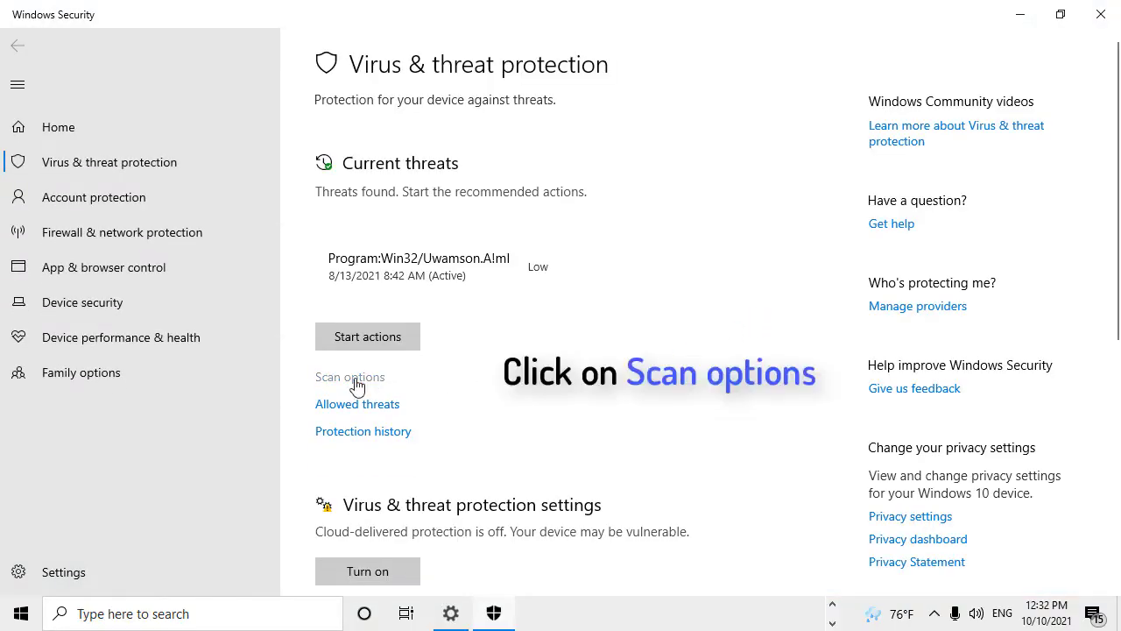
click(351, 376)
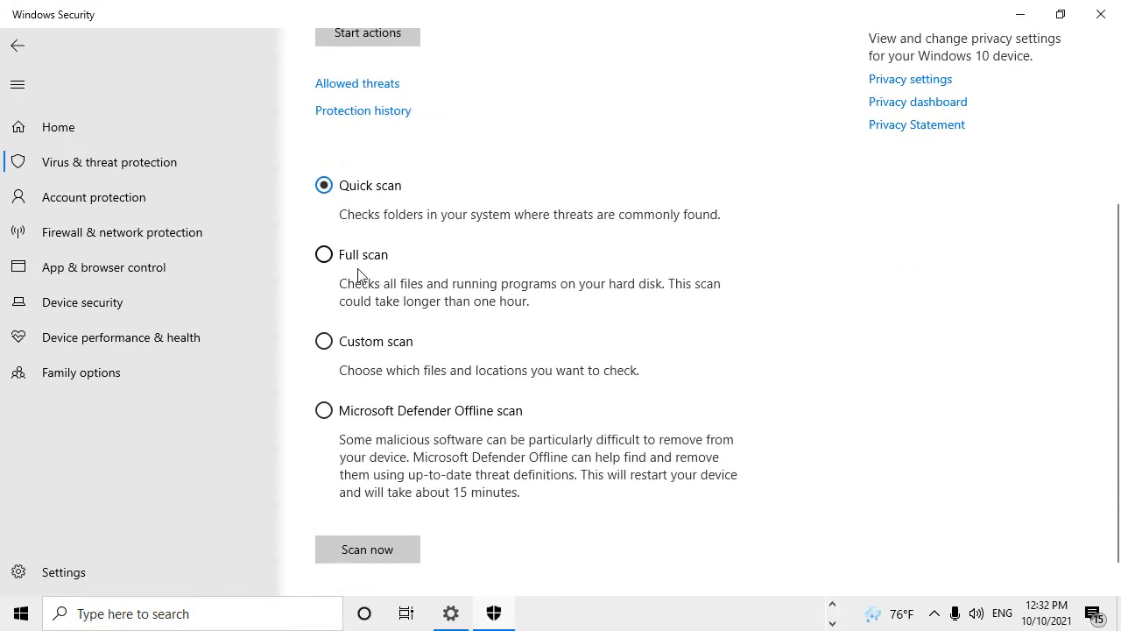
click(323, 254)
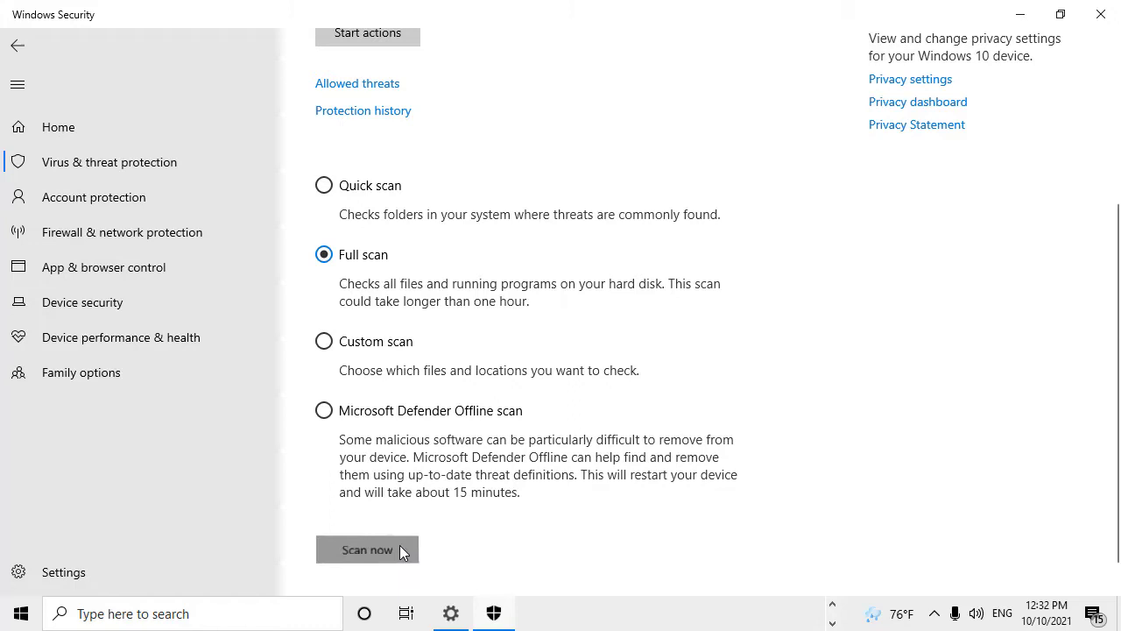
click(368, 550)
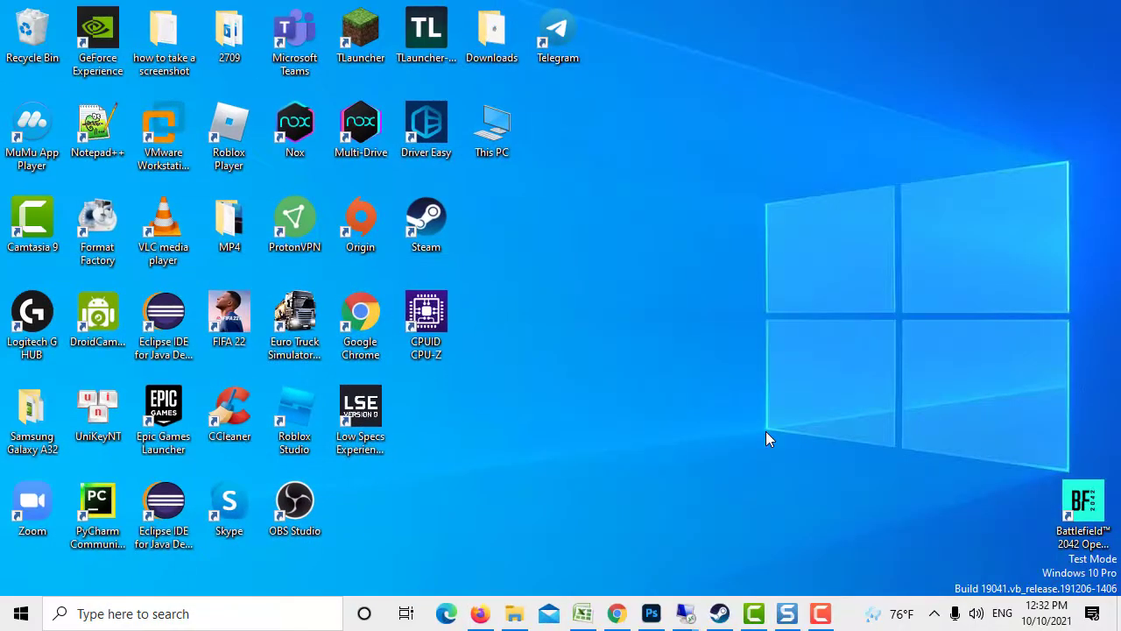
mouse_move(704, 401)
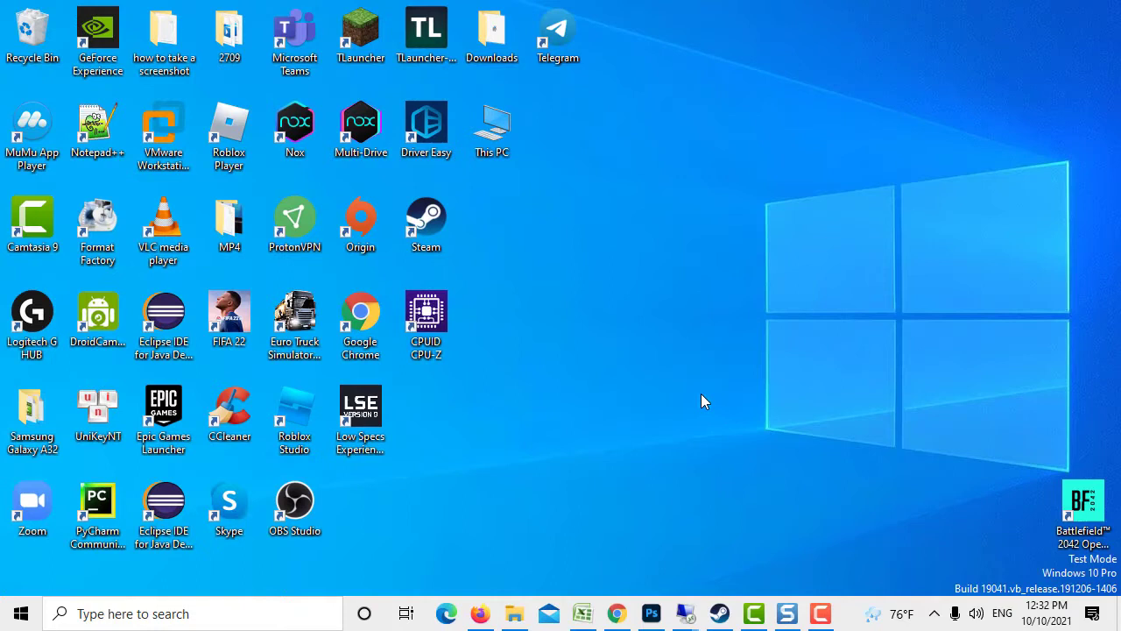
mouse_move(685, 393)
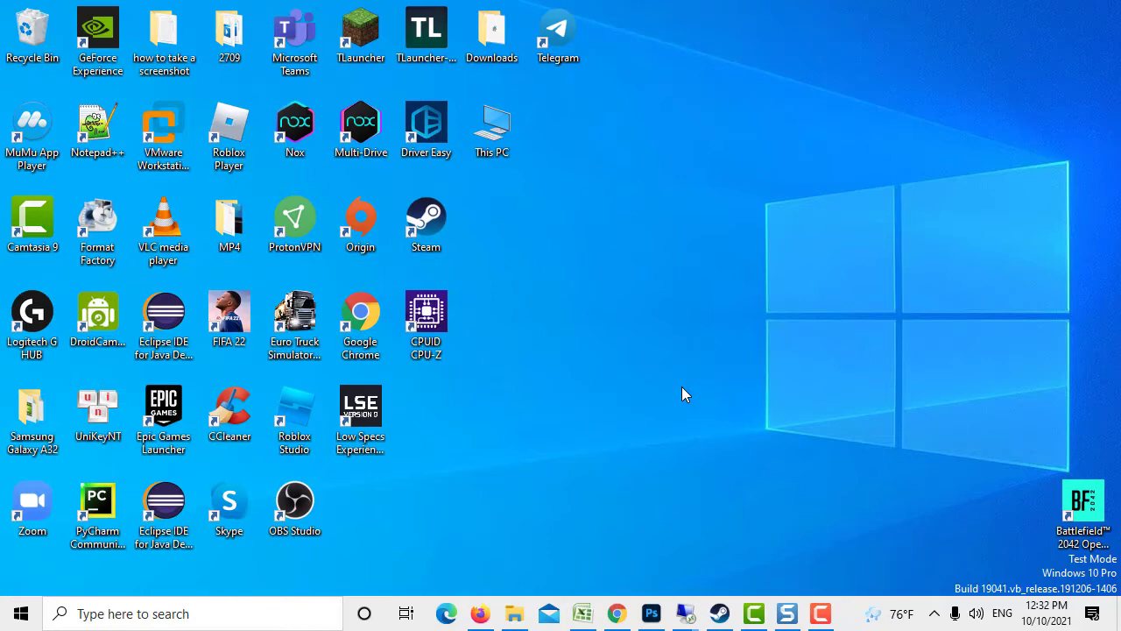
Search 'Recovery options' from the taskbar and open the Recovery settings page
click(158, 613)
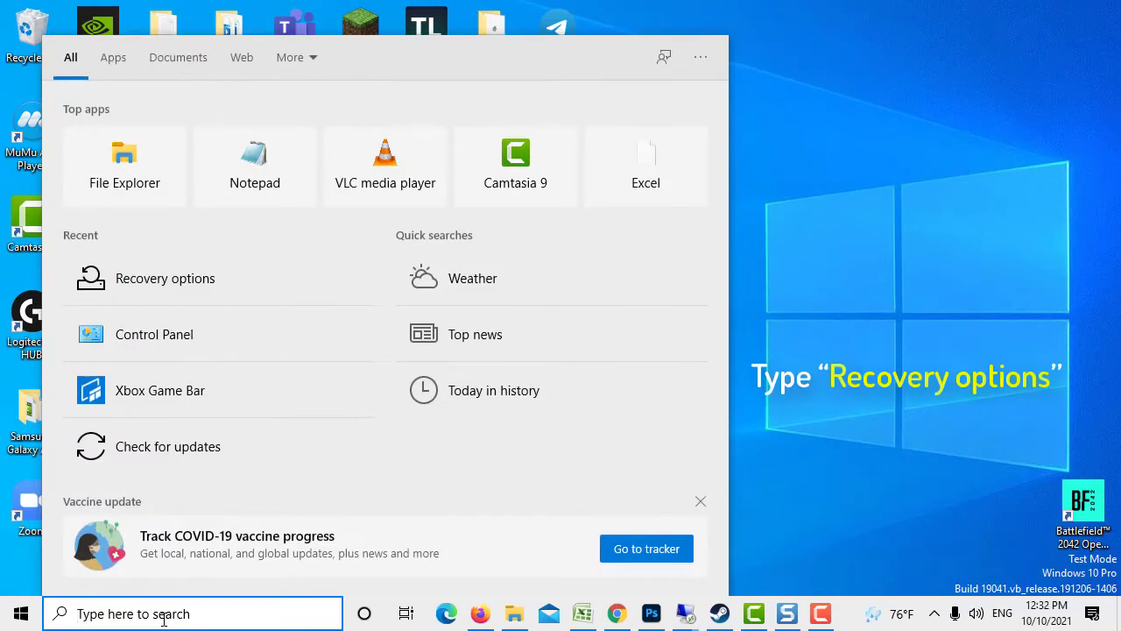
text(Recovery options)
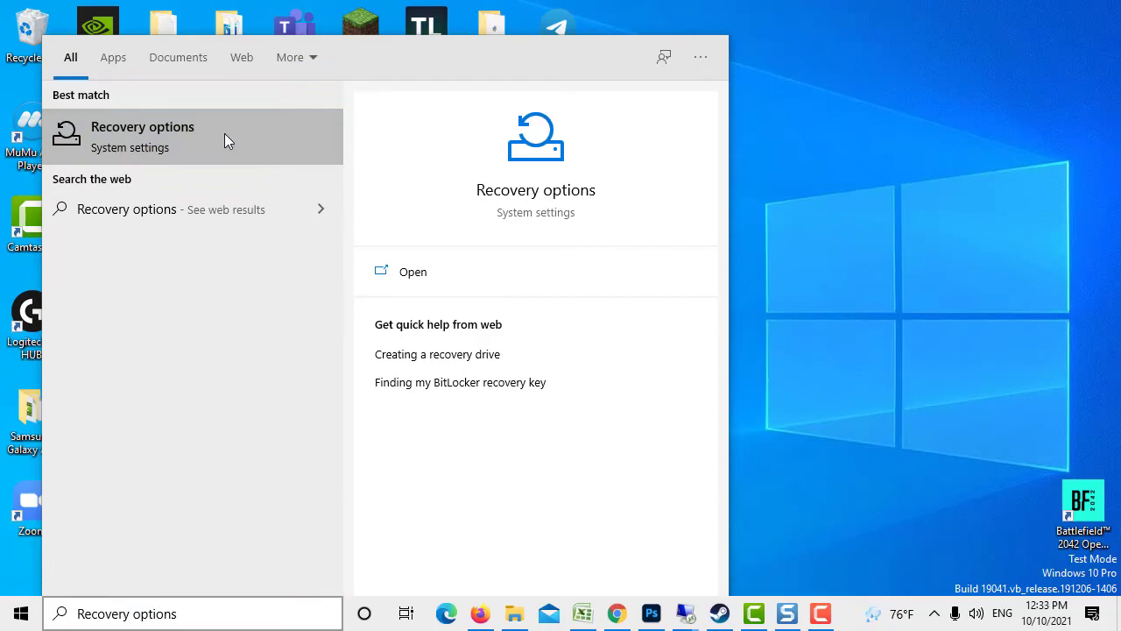
click(414, 270)
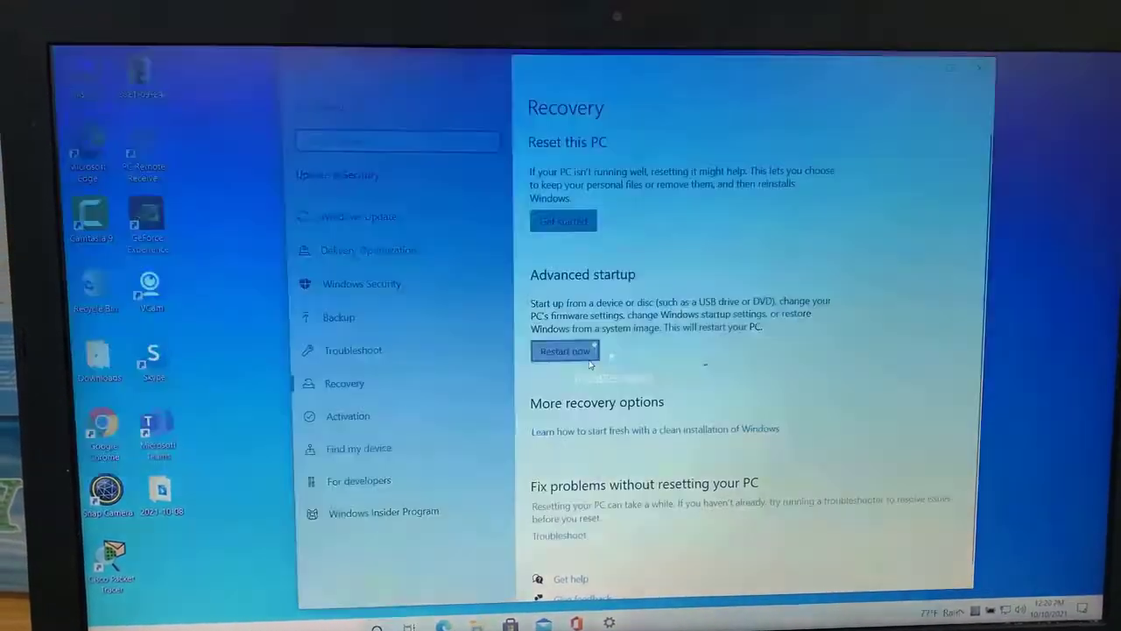
Restart into advanced startup and follow Troubleshoot > Advanced options > Startup Settings > Restart
click(564, 350)
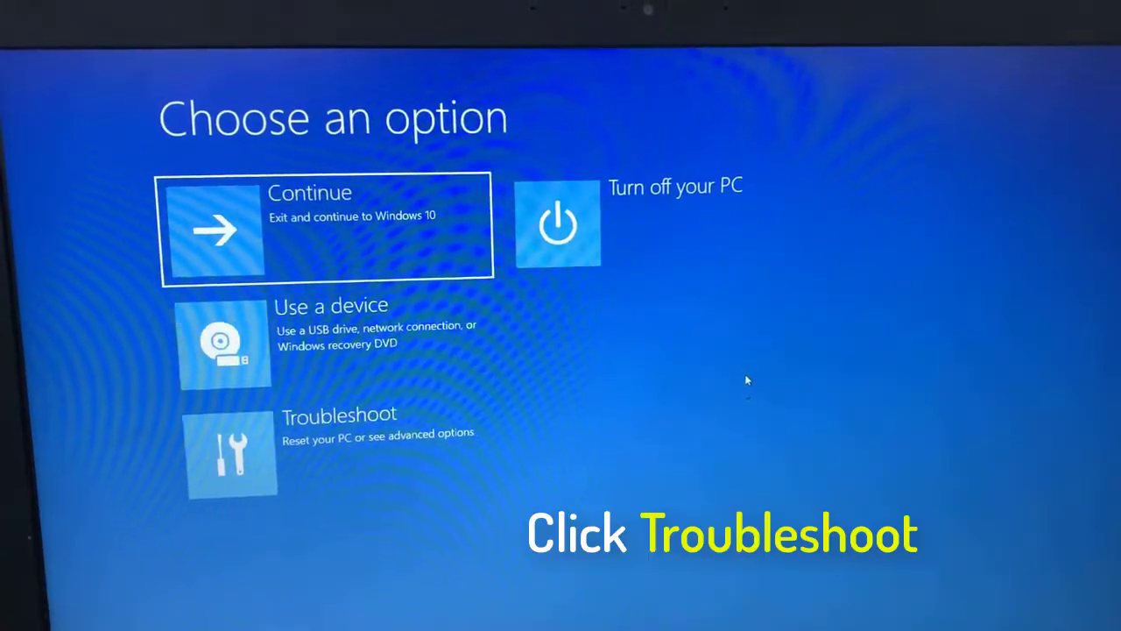
click(339, 447)
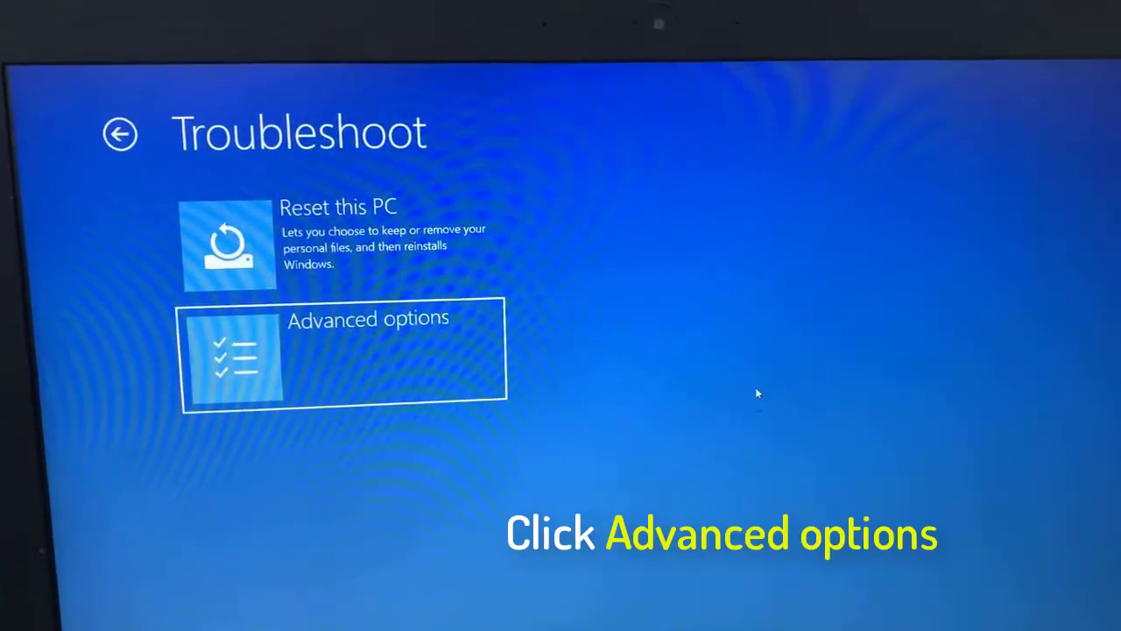
click(342, 354)
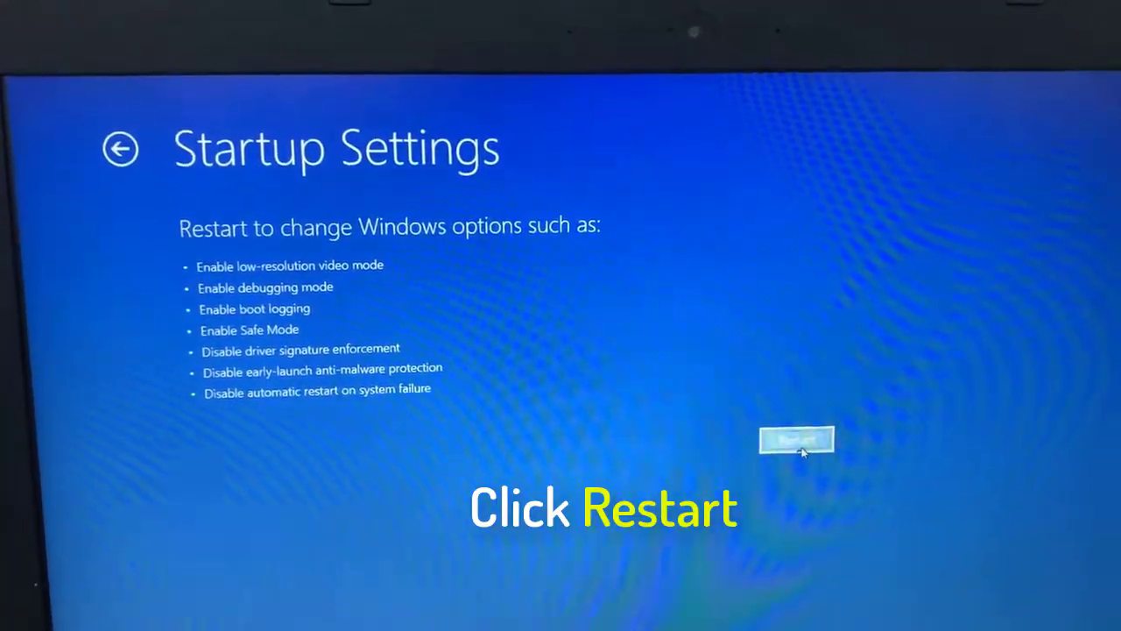
click(797, 442)
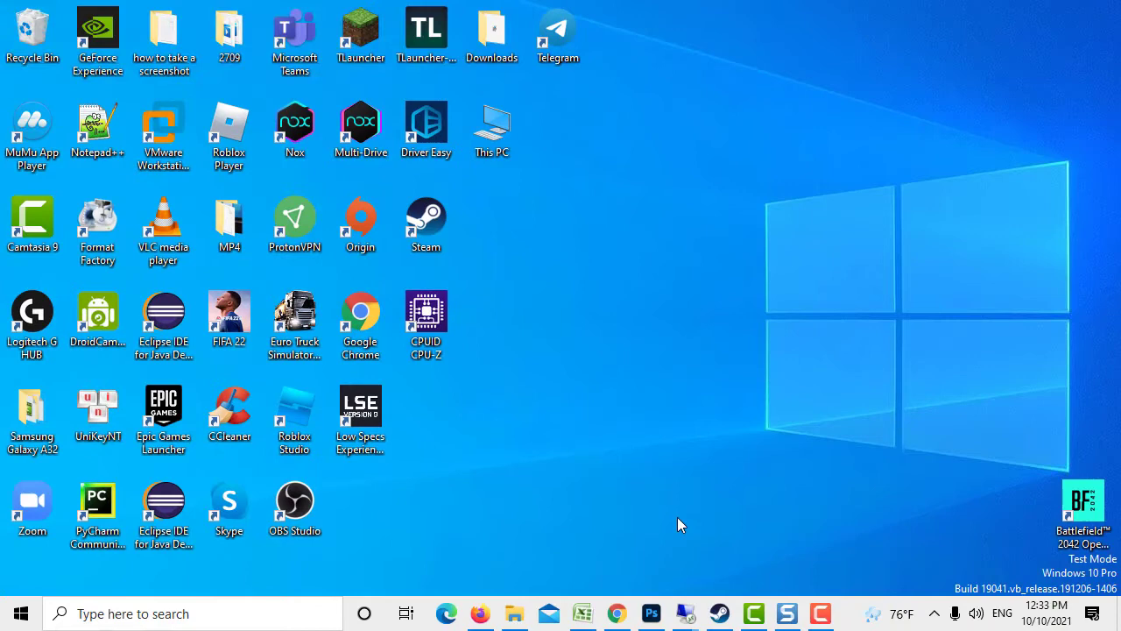
Open the AppData\Local\Temp folder via the Run box
key(Win+r)
text(C:\Users\cap trong nam\AppData\Local\Temp)
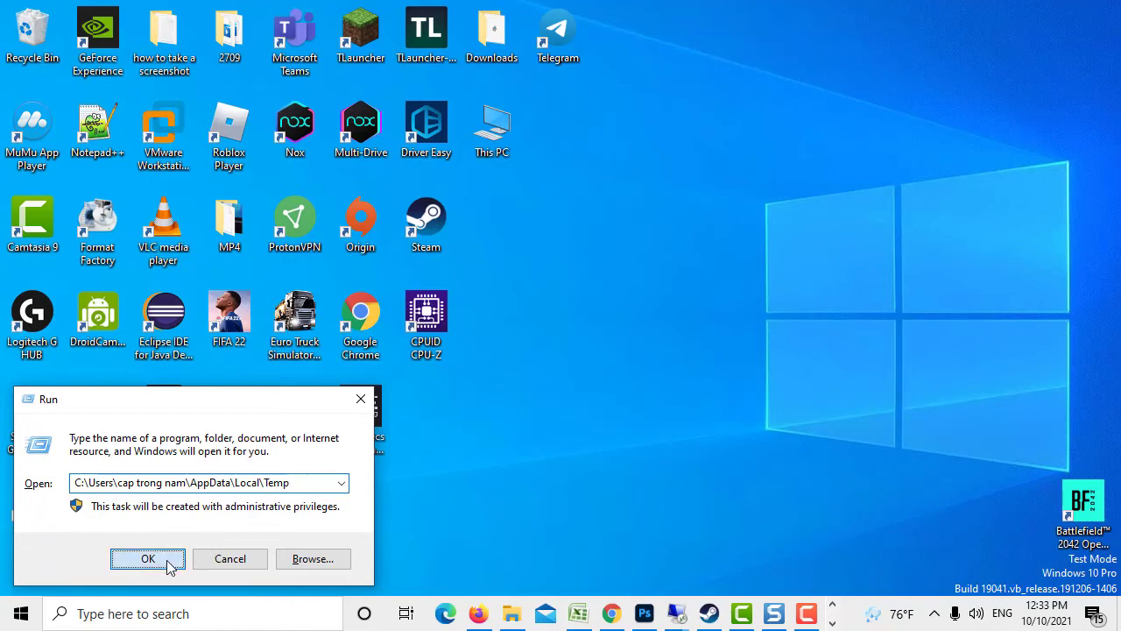
click(147, 559)
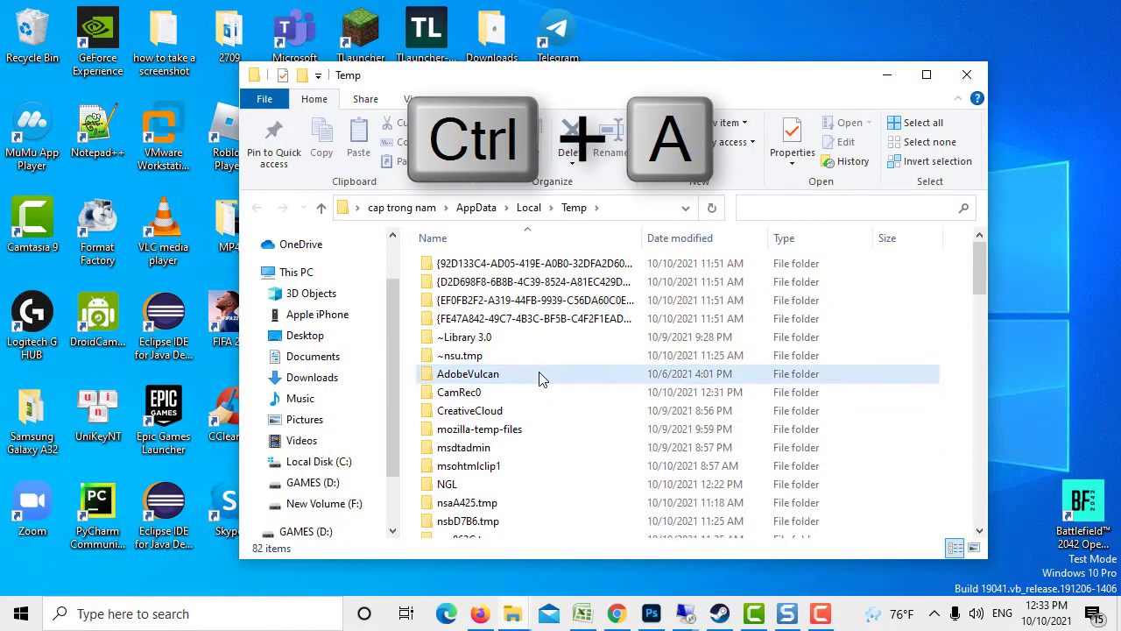
Select all Temp items, delete them, and skip the folder in use
key(ctrl+a)
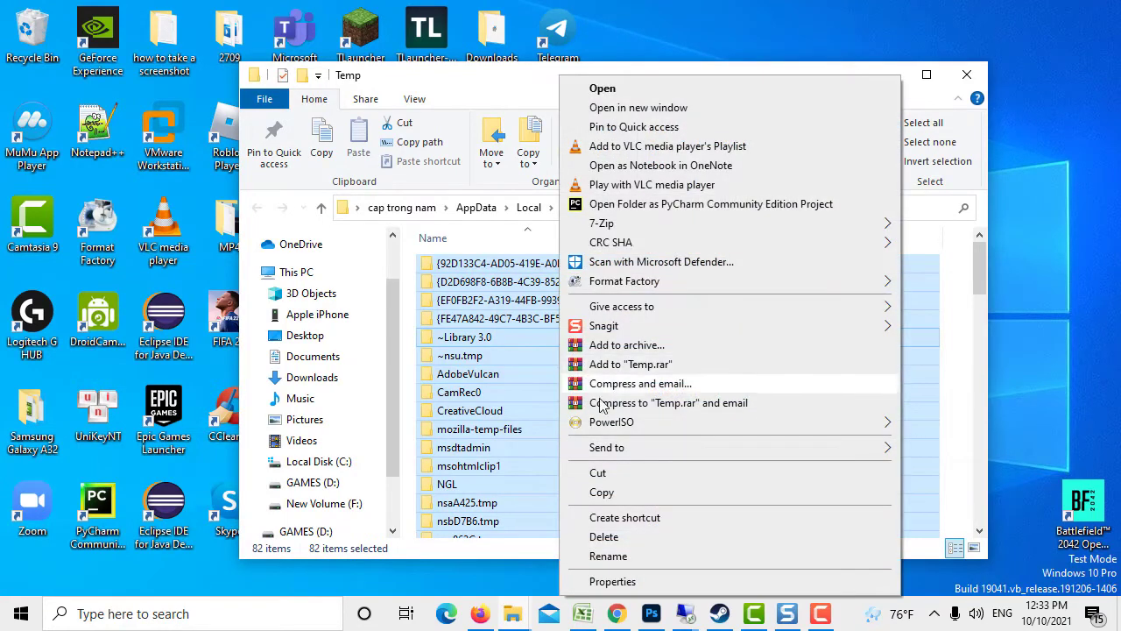
click(603, 536)
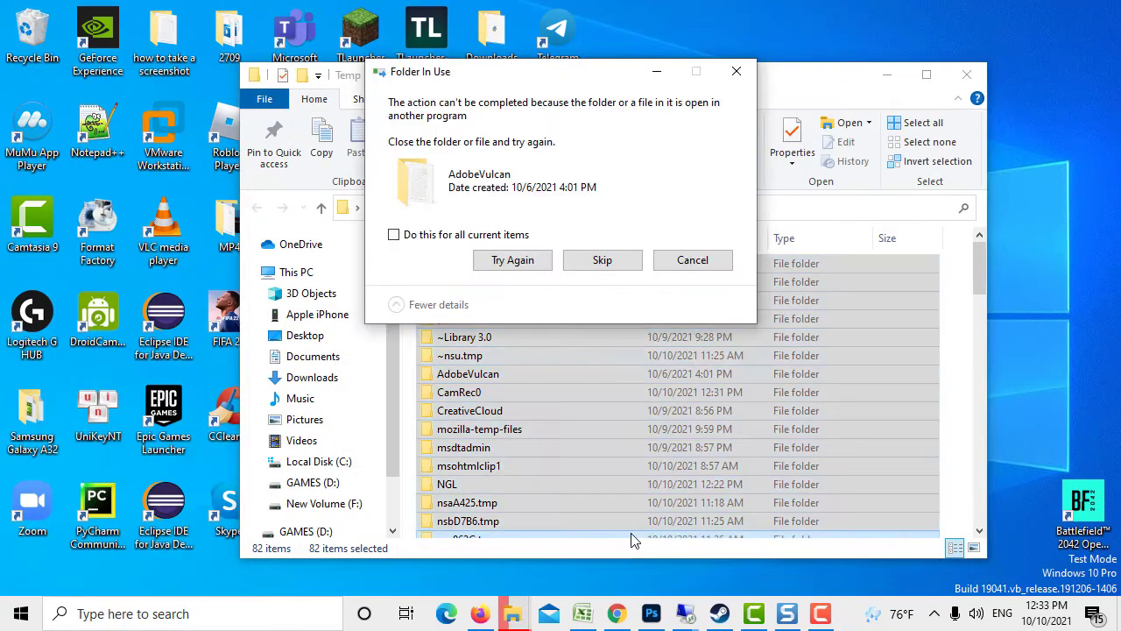
click(603, 259)
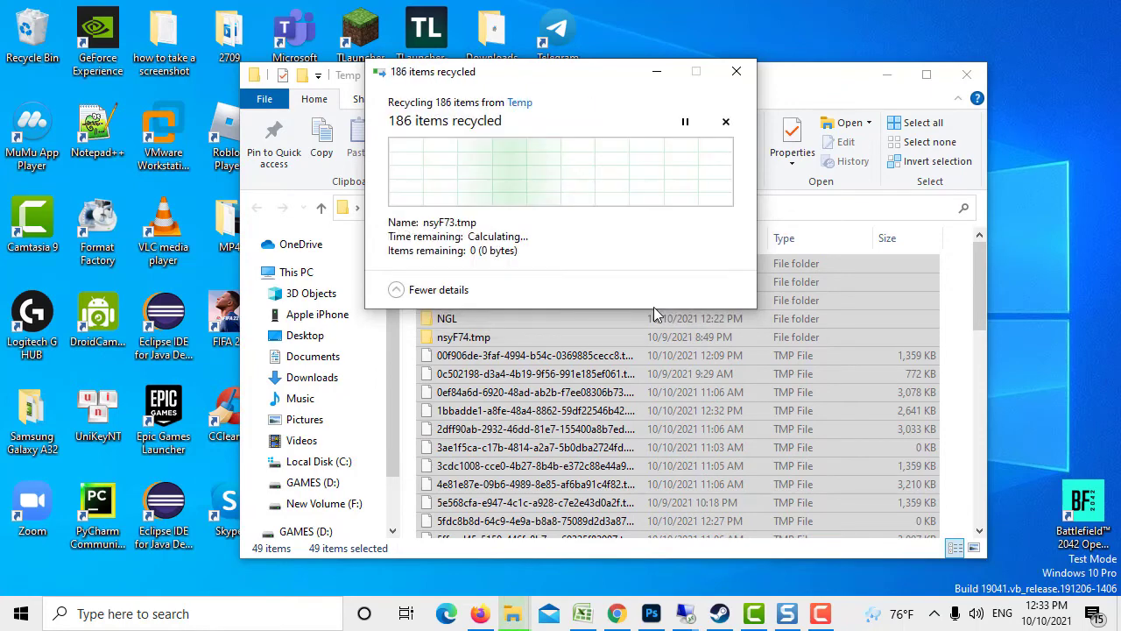